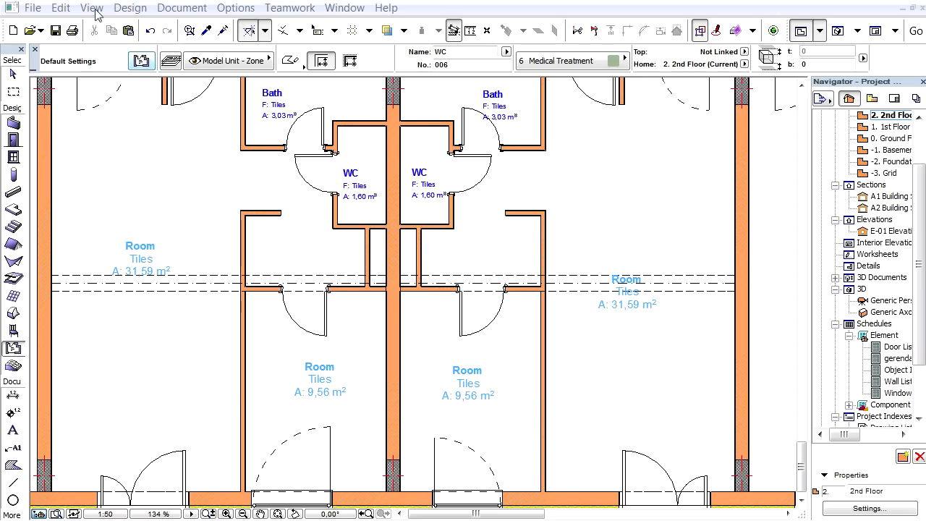
# Use Find & Select with Element Type Zone and Name Room to select all Room zones
pyautogui.click(60, 8)
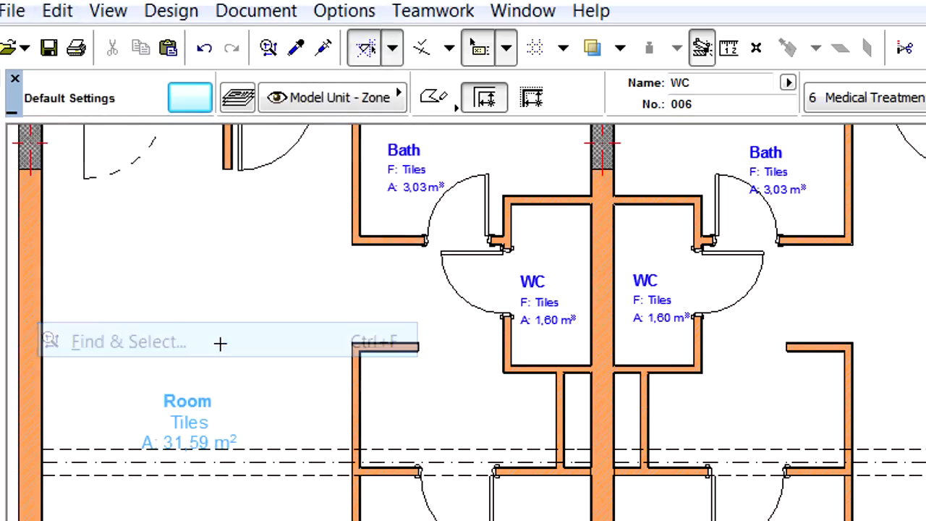
pyautogui.click(128, 341)
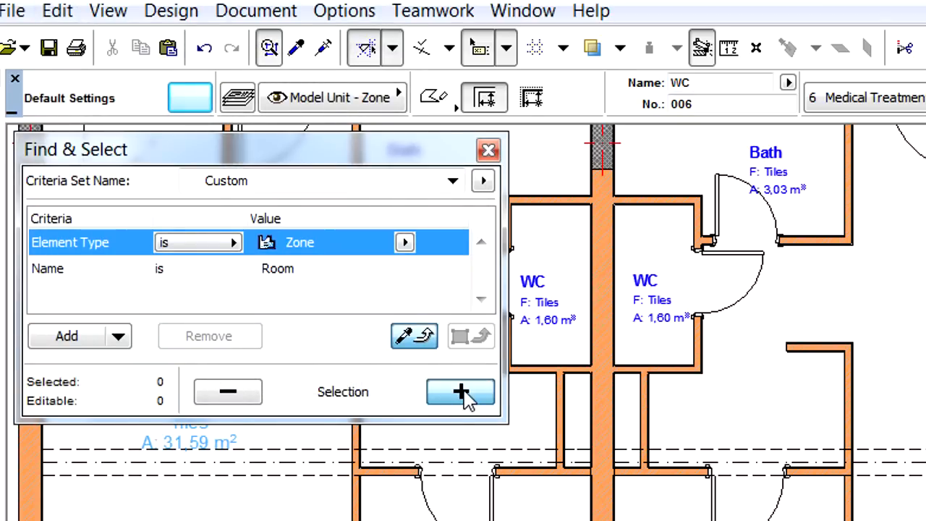
pyautogui.click(461, 392)
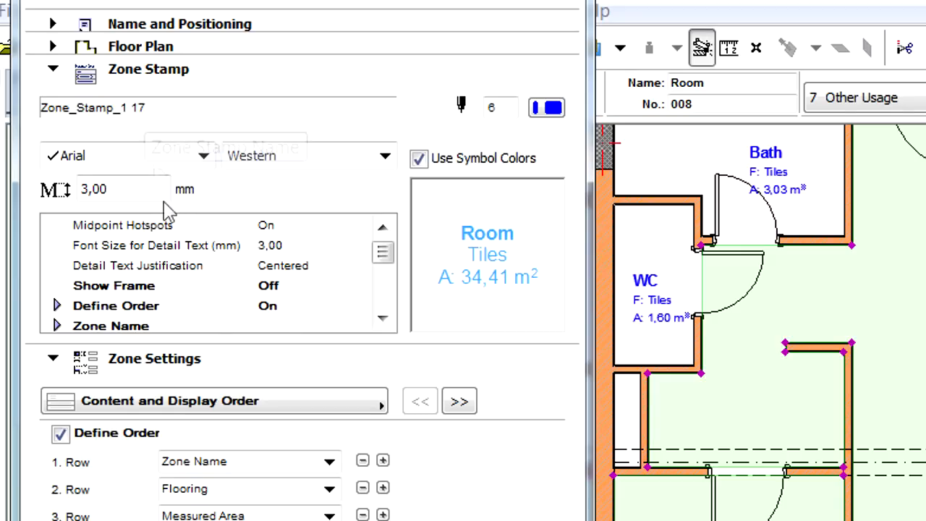
# Insert a new first row in the Room stamp showing Zone No
pyautogui.scroll(-3)
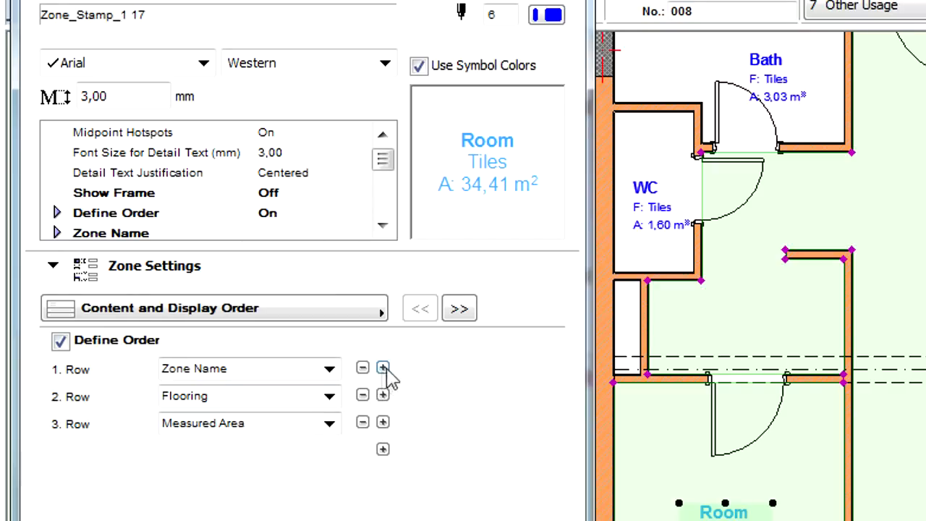
pyautogui.moveTo(383, 368)
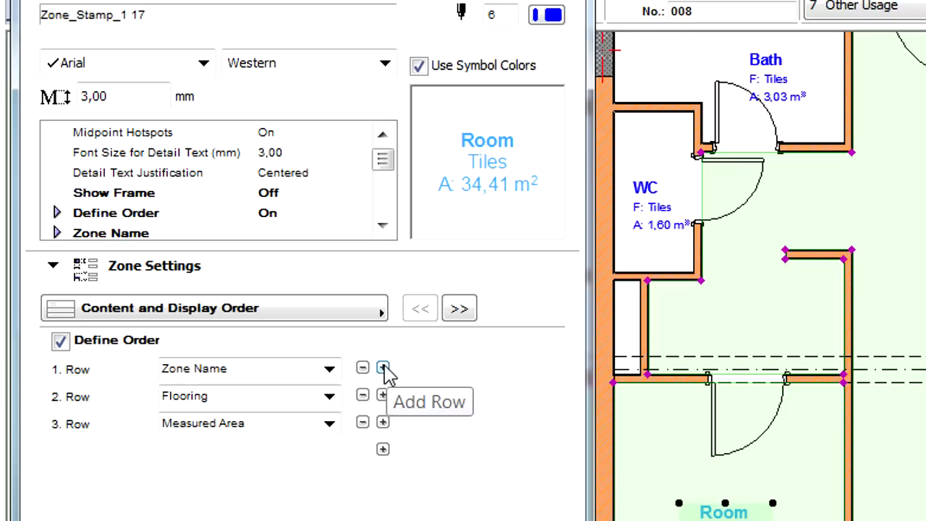
pyautogui.click(383, 368)
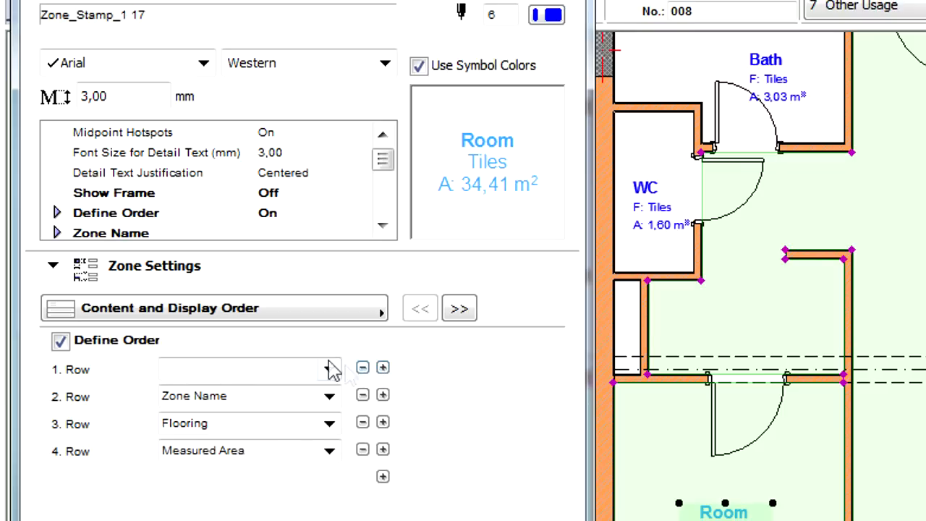
pyautogui.click(329, 369)
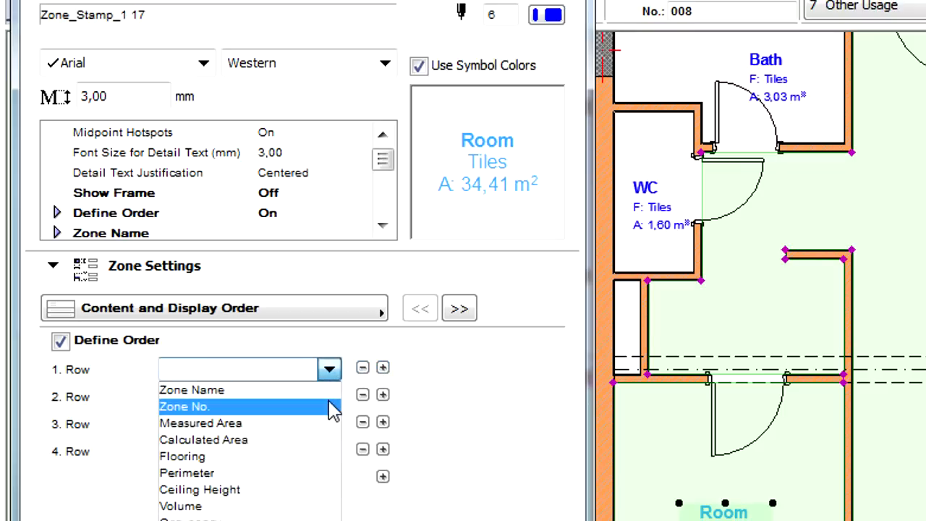
pyautogui.click(184, 406)
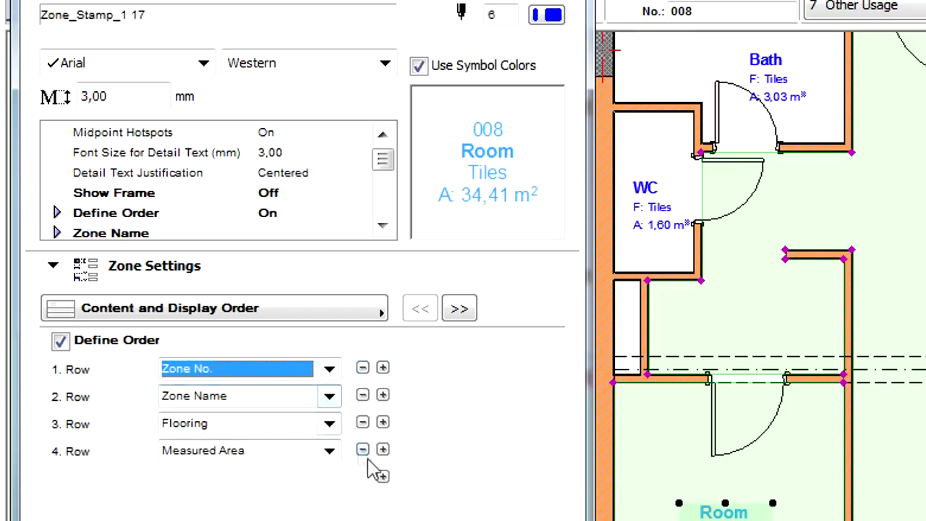
# Add a fifth row to the Room stamp showing Ceiling Height
pyautogui.click(383, 449)
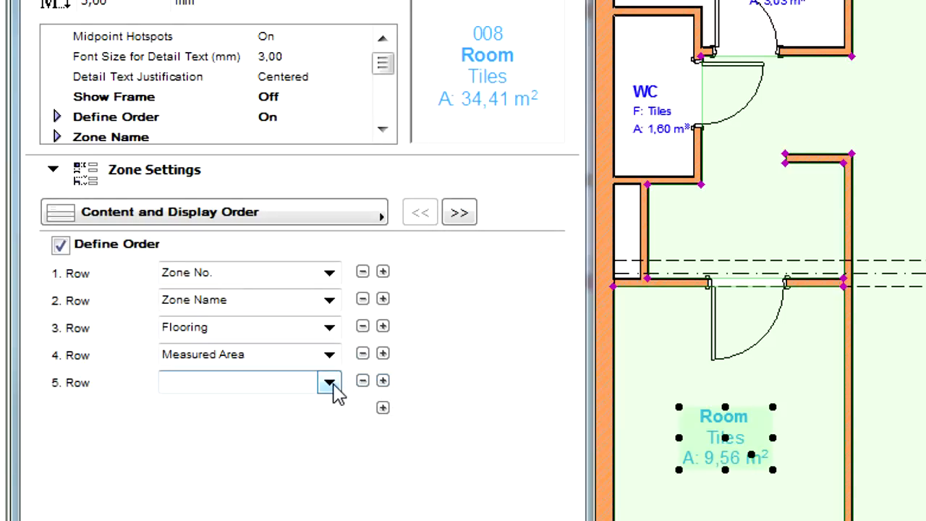
pyautogui.click(329, 382)
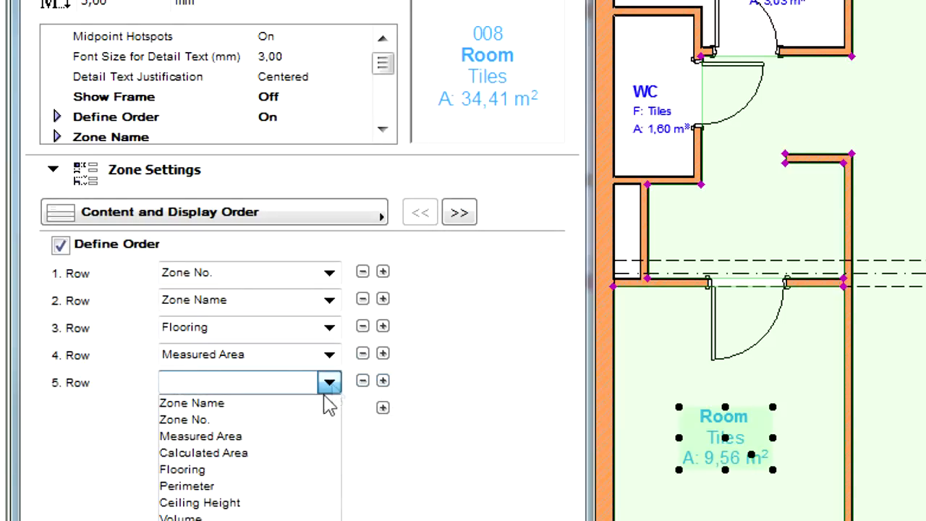
pyautogui.click(199, 502)
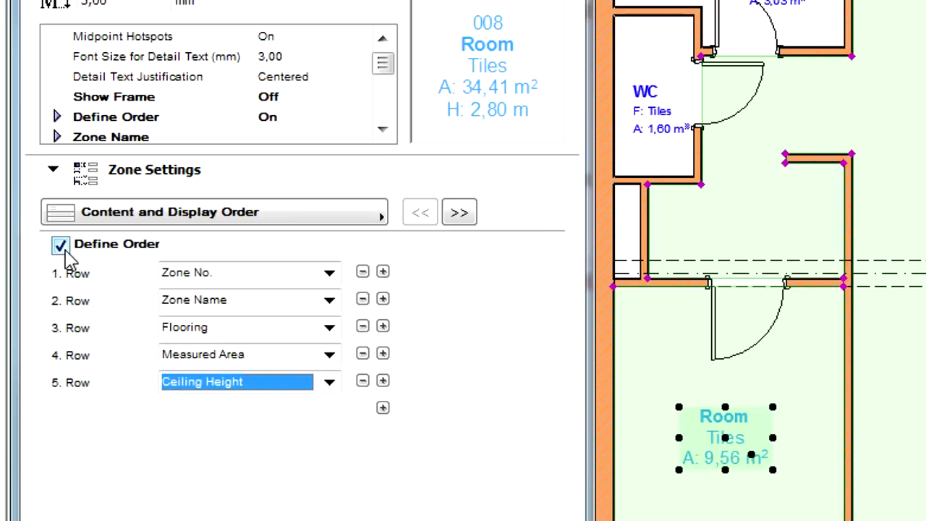
# Toggle Define Order off and back on, then reach the Frame and Detail page
pyautogui.click(60, 244)
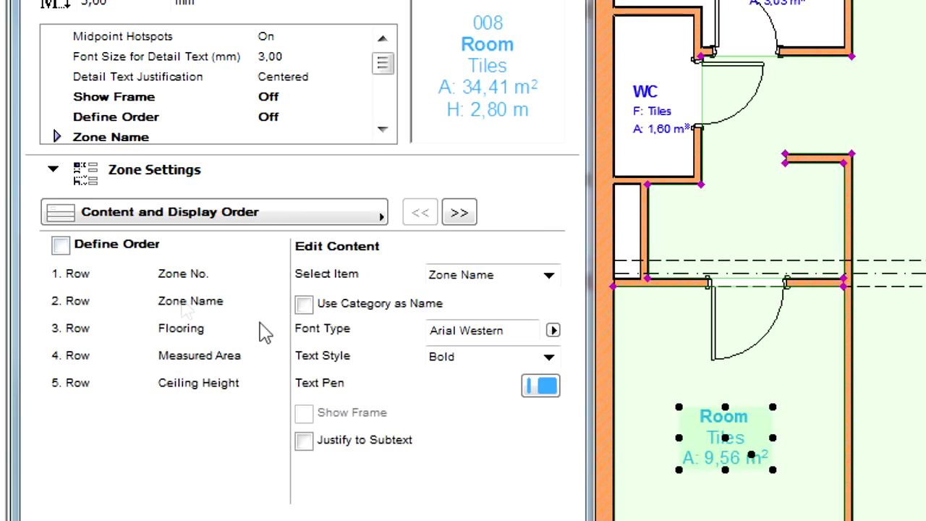
pyautogui.click(303, 303)
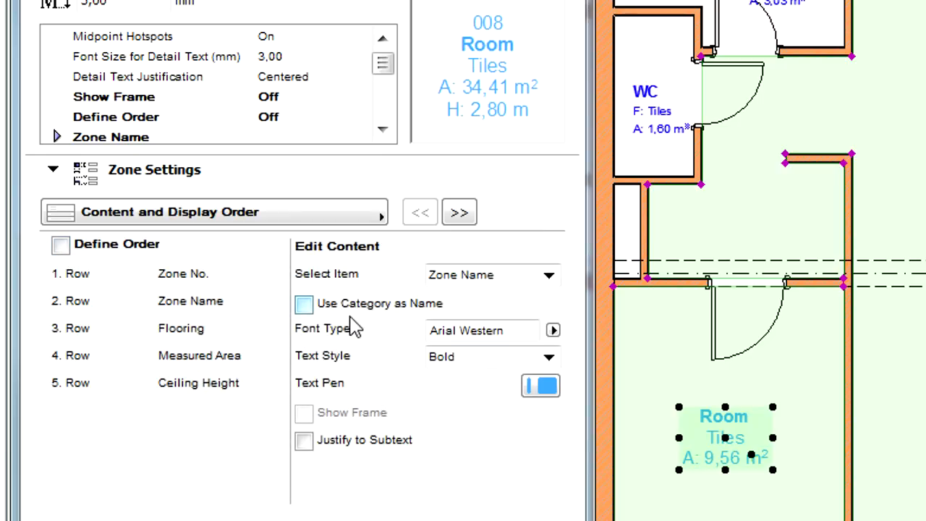
pyautogui.click(303, 303)
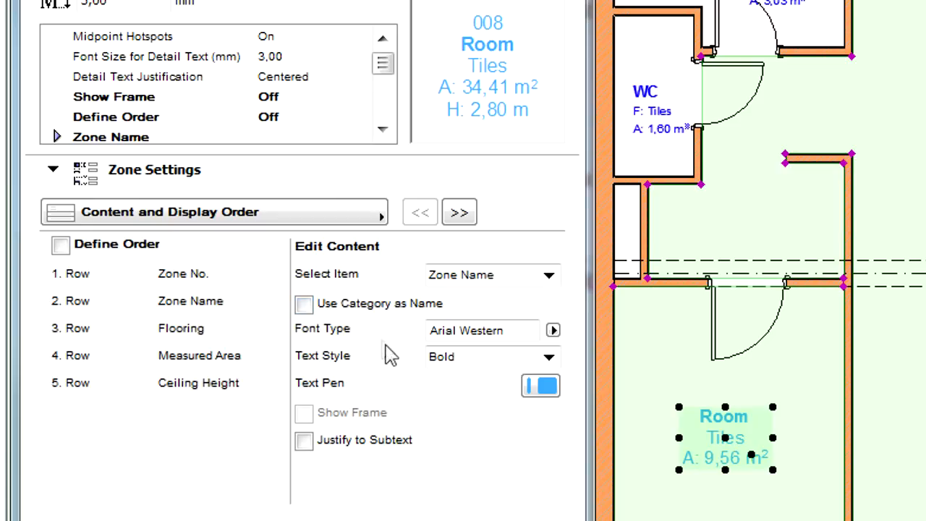
pyautogui.moveTo(423, 427)
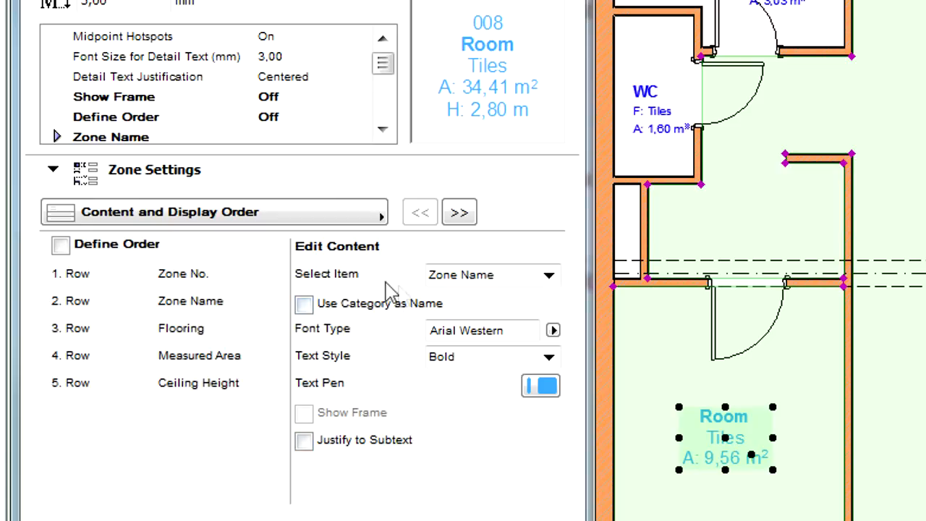
pyautogui.click(60, 244)
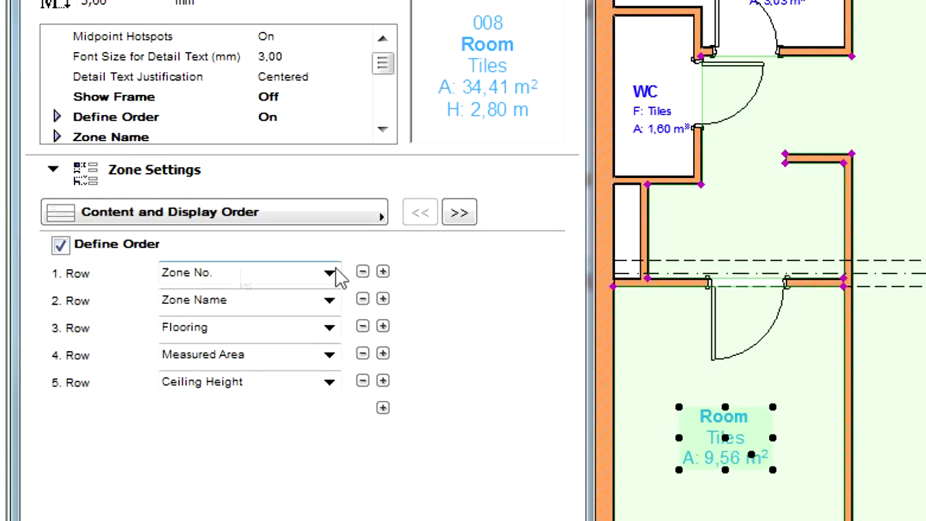
pyautogui.click(459, 212)
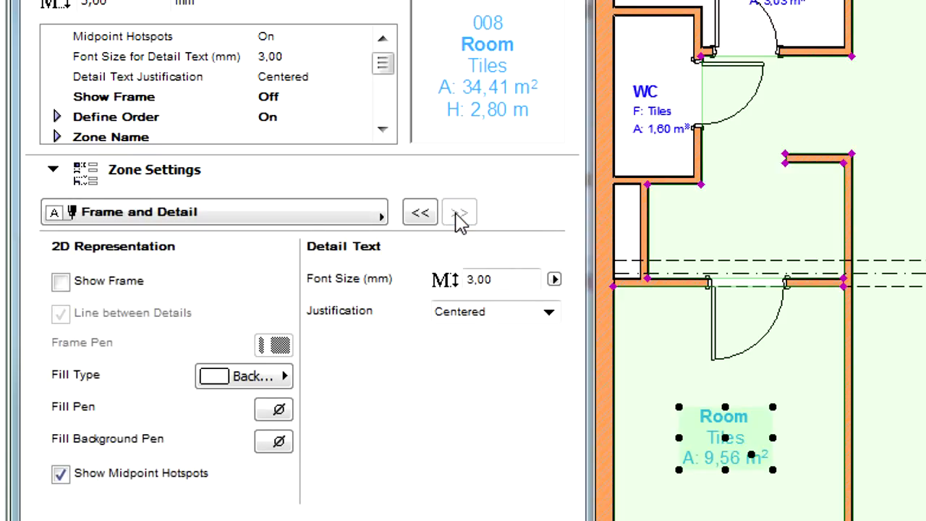
# Confirm the Room zone settings with OK
pyautogui.click(460, 212)
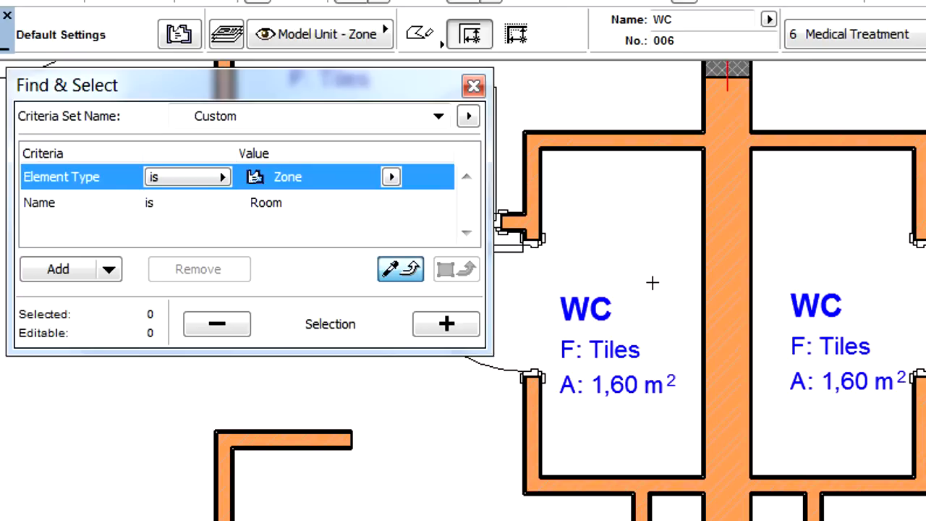
# Select all 14 zones named WC and open their Zone Settings dialog
pyautogui.click(615, 311)
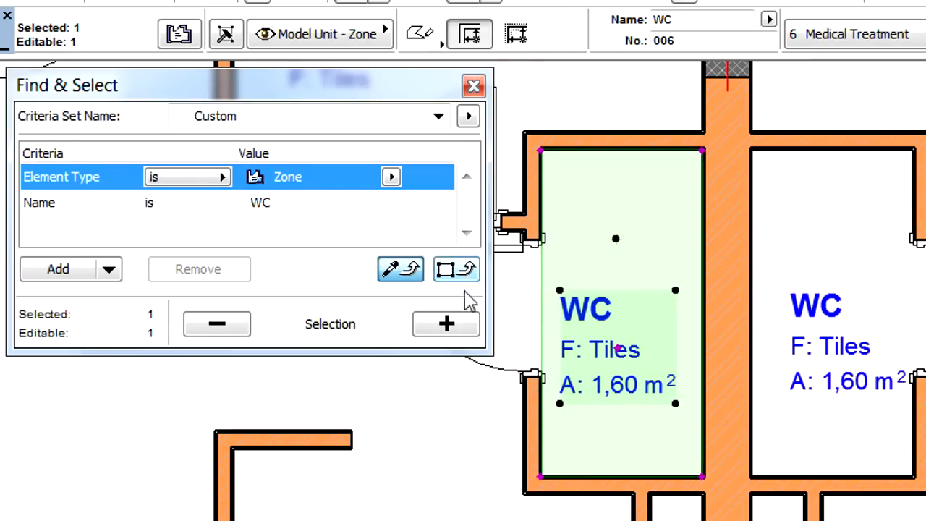
pyautogui.click(446, 325)
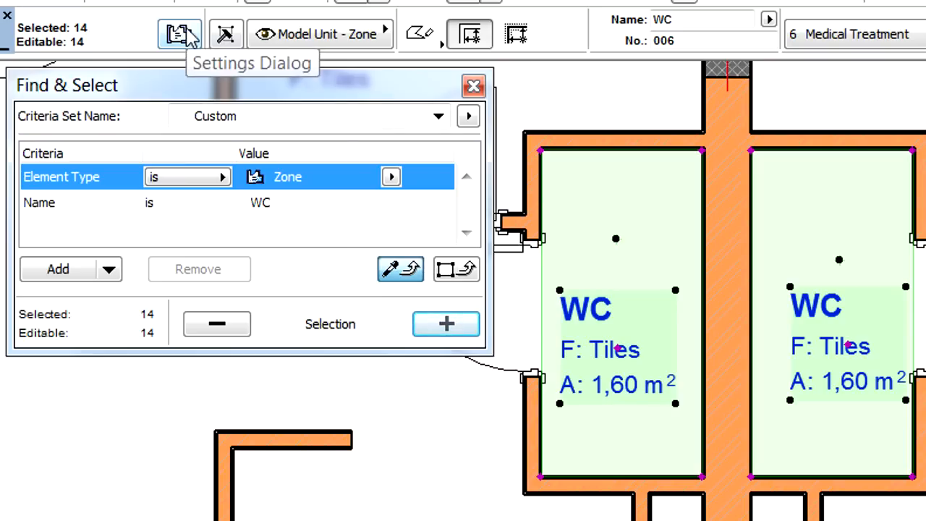
pyautogui.click(179, 34)
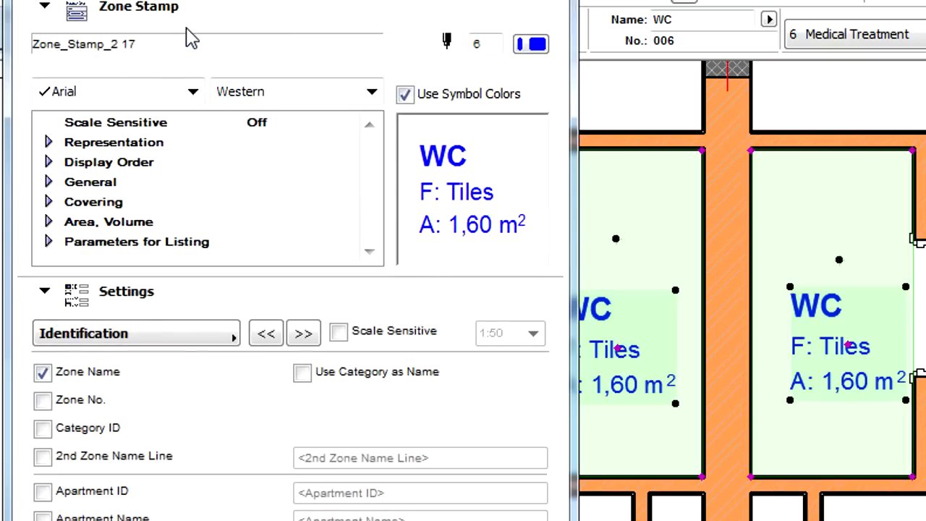
pyautogui.moveTo(149, 55)
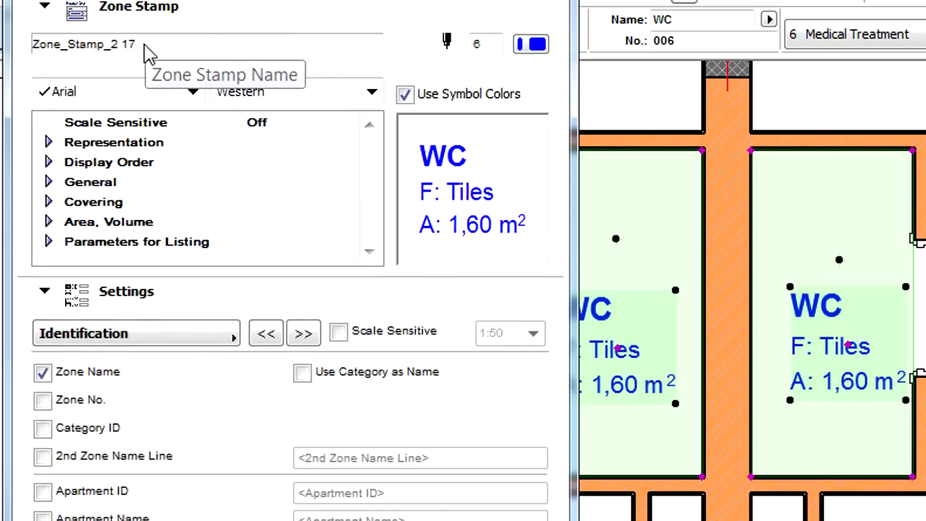
pyautogui.moveTo(271, 324)
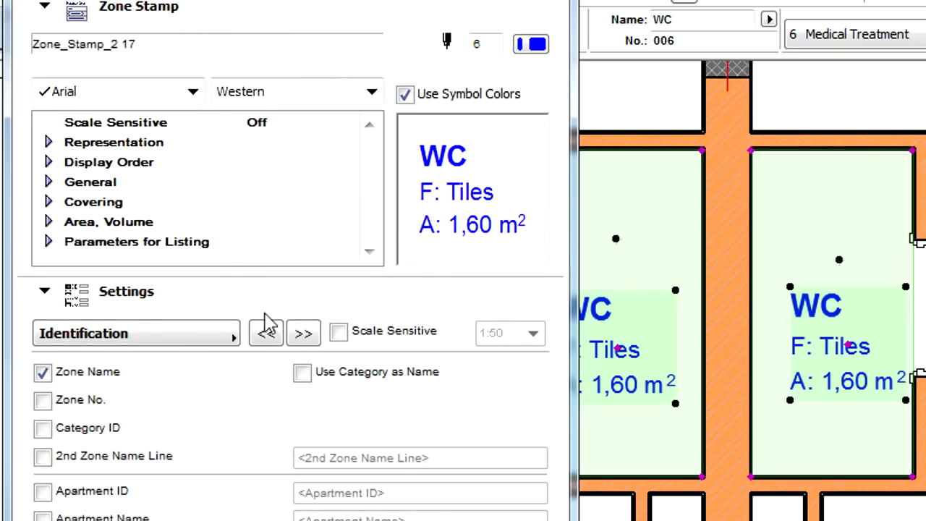
# Tick Zone No. on the Identification page so the WC stamp shows 006
pyautogui.click(44, 291)
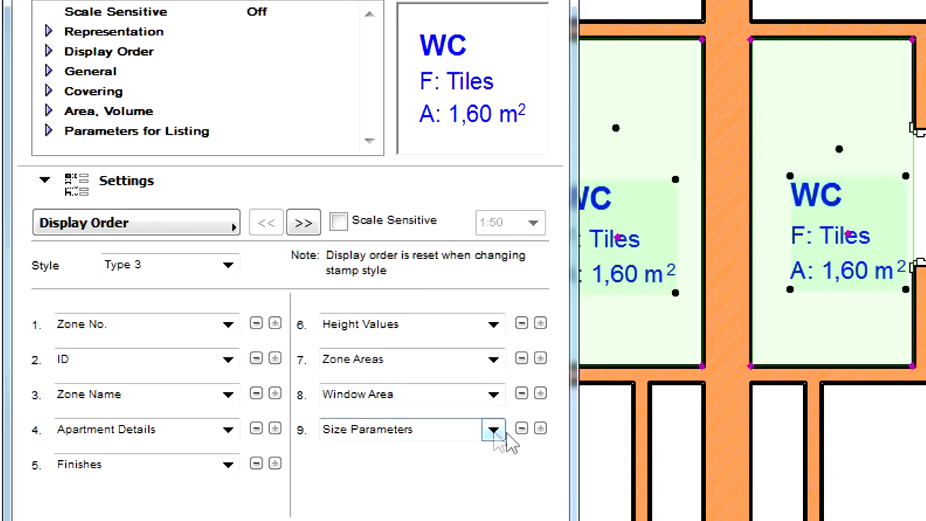
pyautogui.click(492, 428)
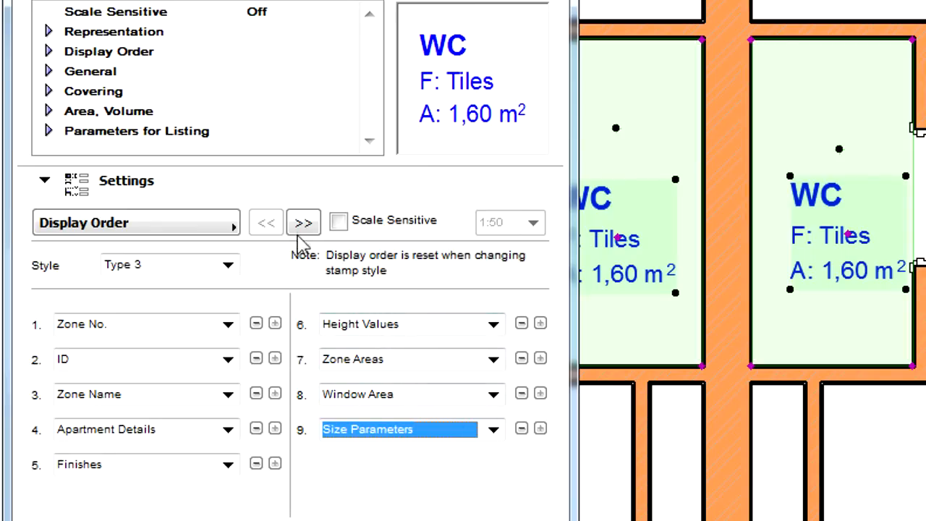
pyautogui.click(303, 222)
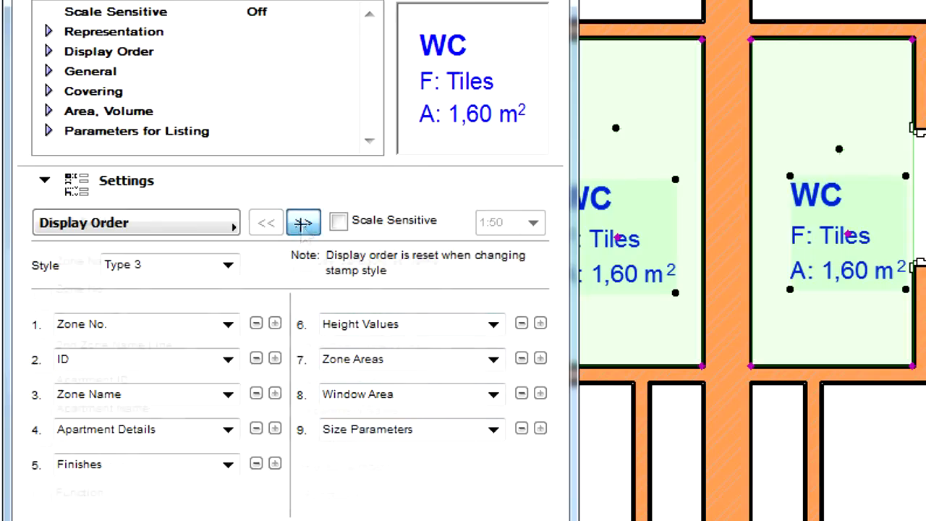
pyautogui.click(302, 223)
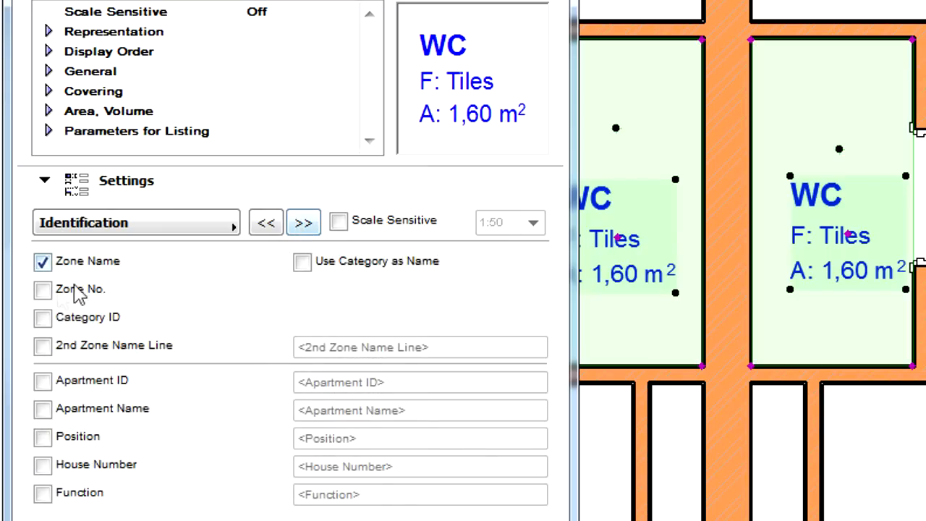
pyautogui.click(42, 289)
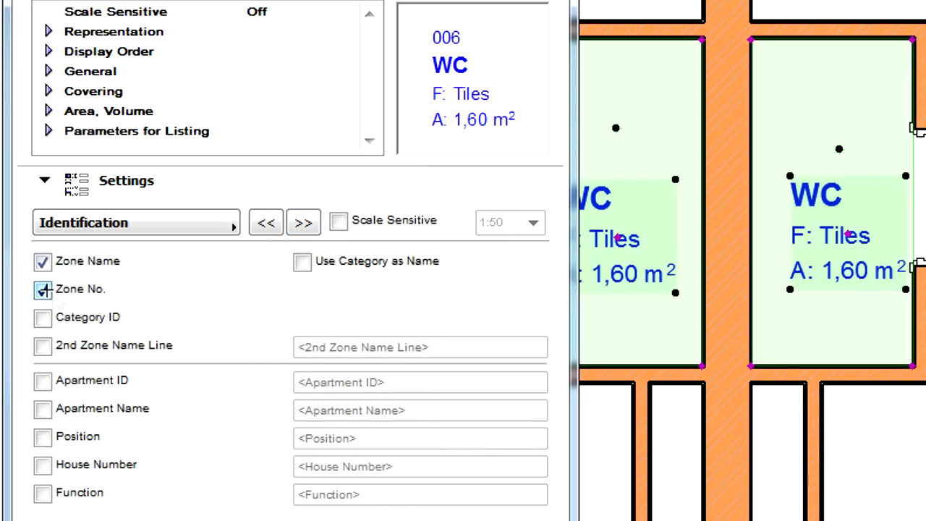
pyautogui.click(303, 222)
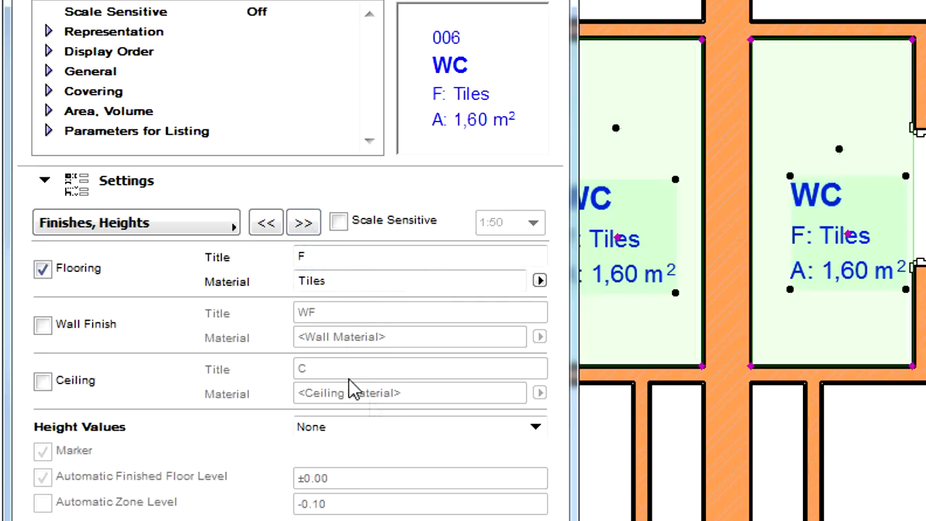
# Set Height Values to Finished Floor with Marker on, showing ±0,00 on the WC stamp
pyautogui.click(535, 427)
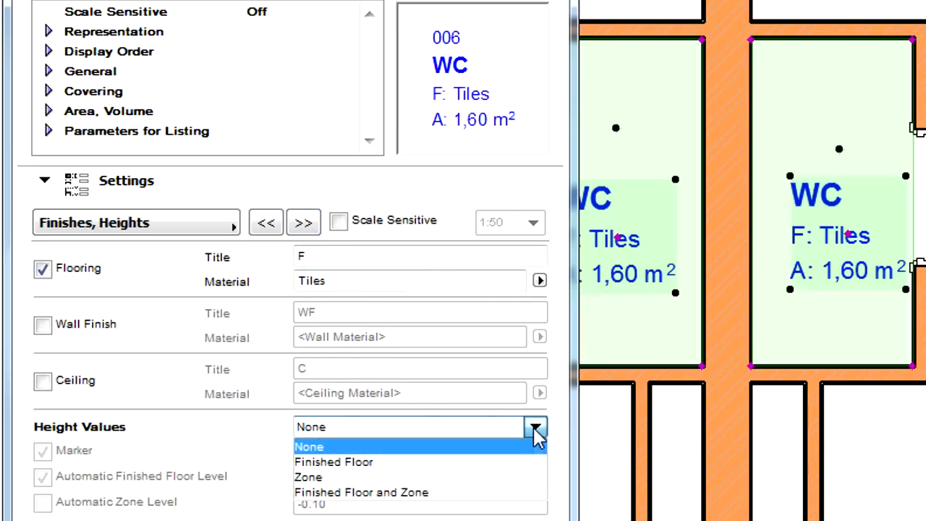
pyautogui.moveTo(536, 478)
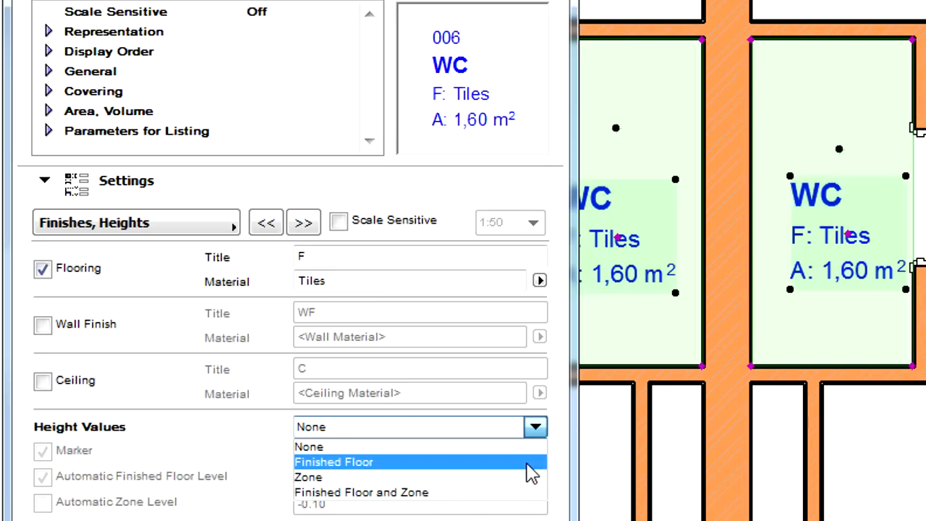
pyautogui.click(334, 462)
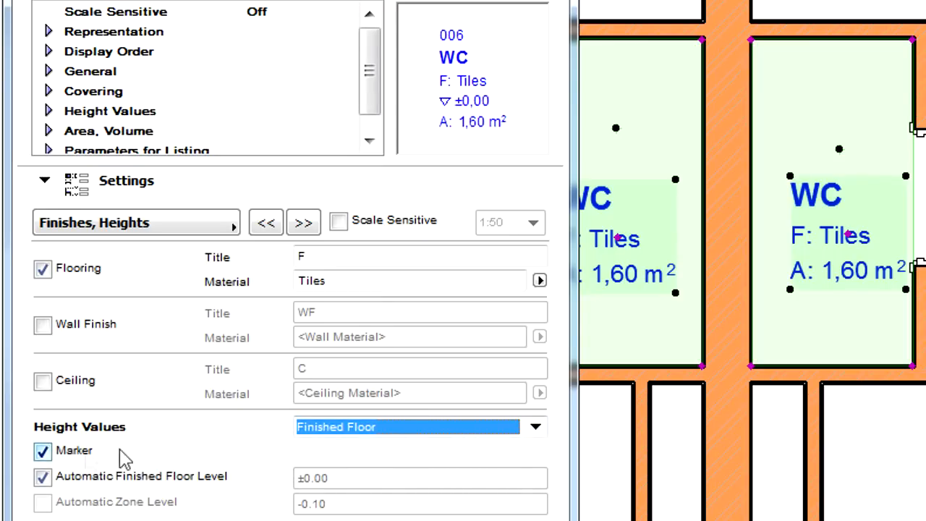
pyautogui.click(42, 450)
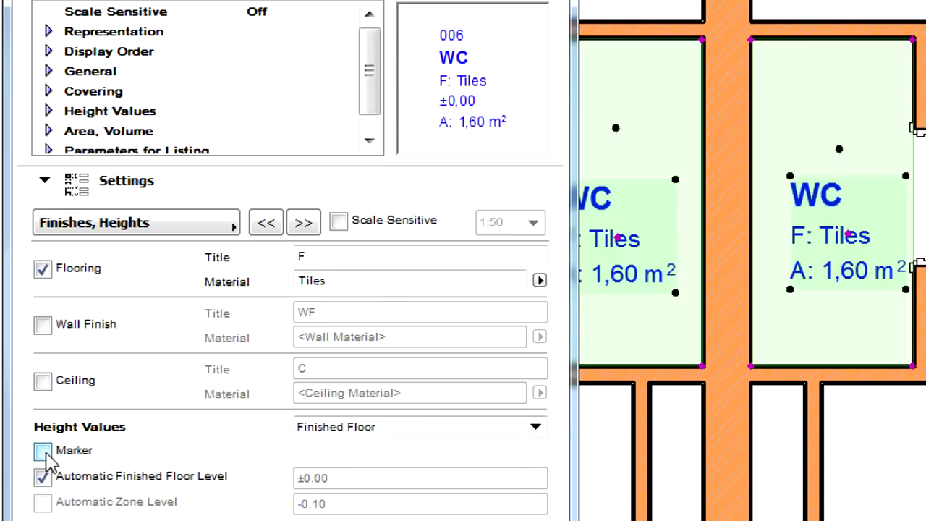
pyautogui.click(42, 450)
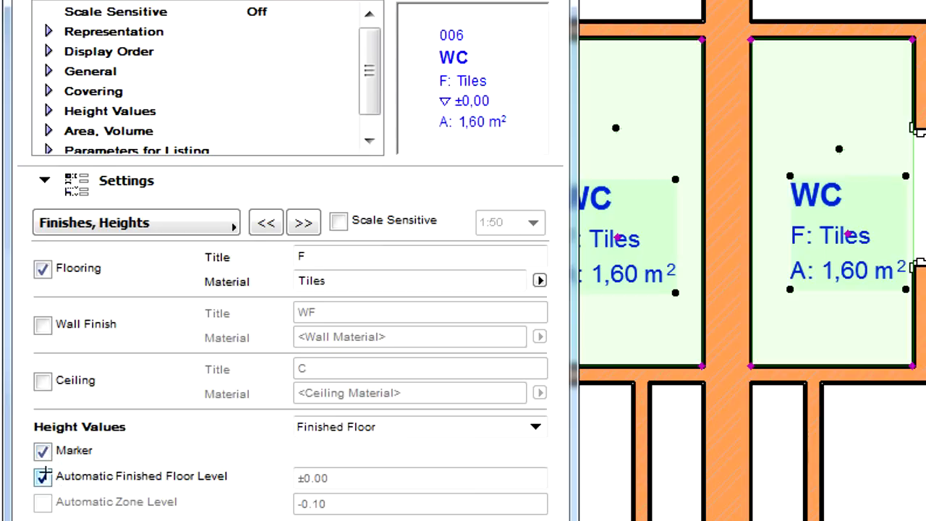
pyautogui.click(42, 476)
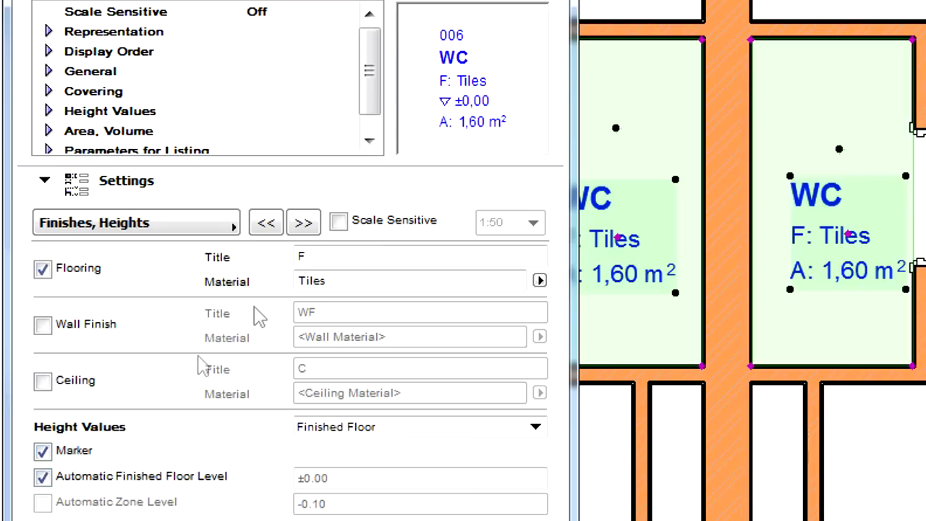
pyautogui.click(304, 222)
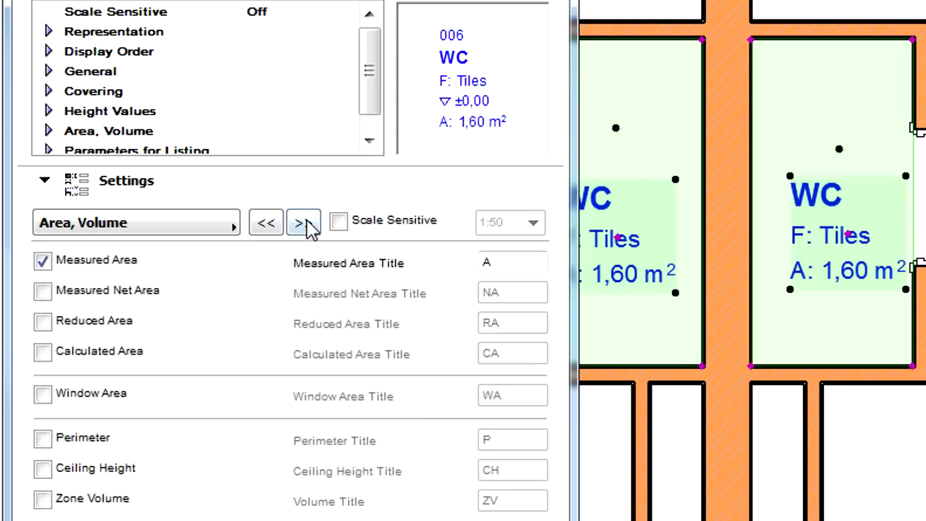
# Tick Ceiling Height so the WC stamp shows CH: 2,80 m
pyautogui.click(303, 222)
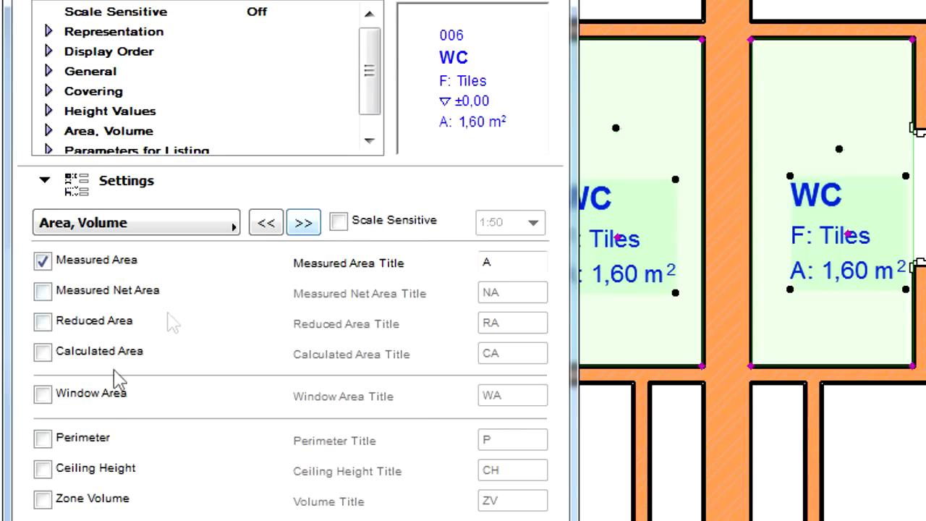
pyautogui.click(42, 469)
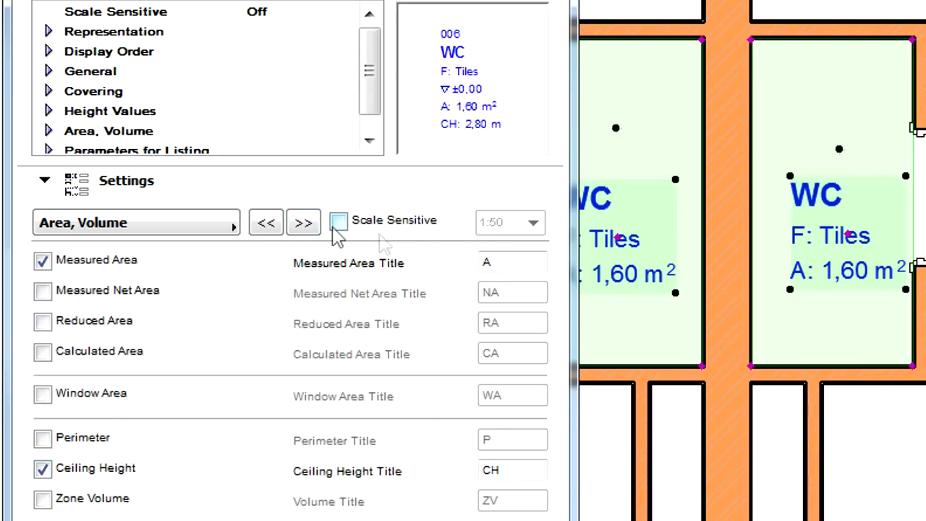
pyautogui.click(303, 222)
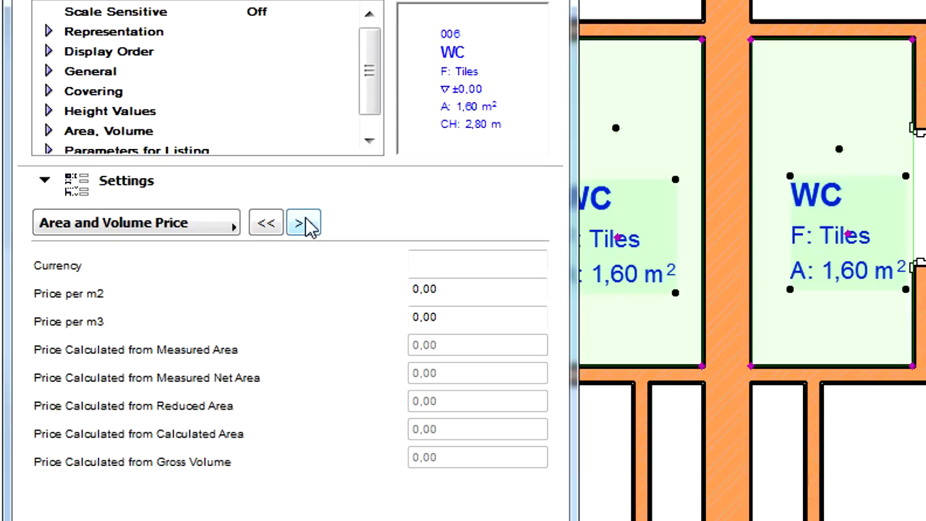
pyautogui.moveTo(312, 226)
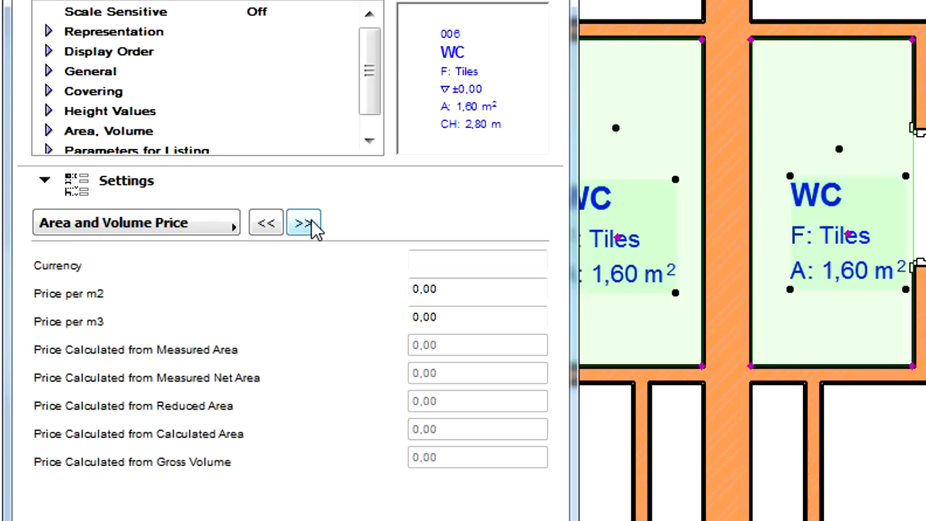
pyautogui.click(303, 222)
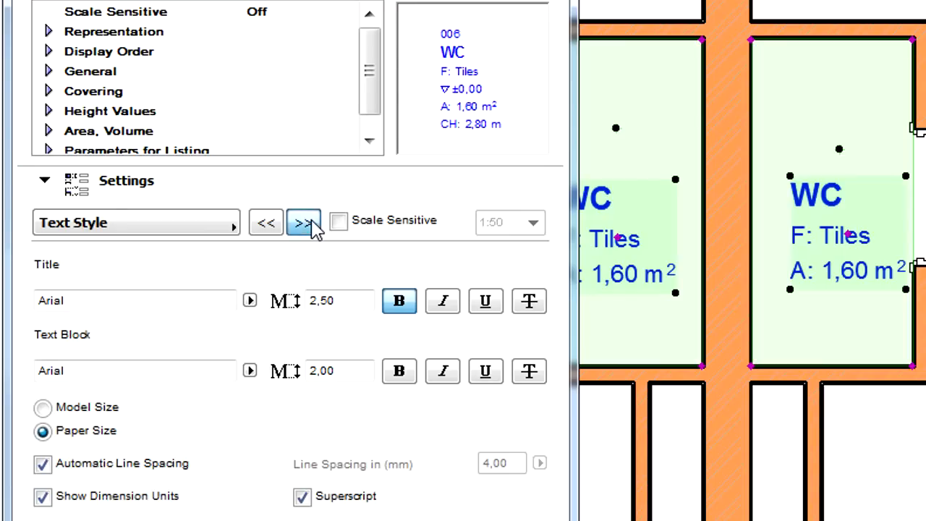
pyautogui.click(303, 222)
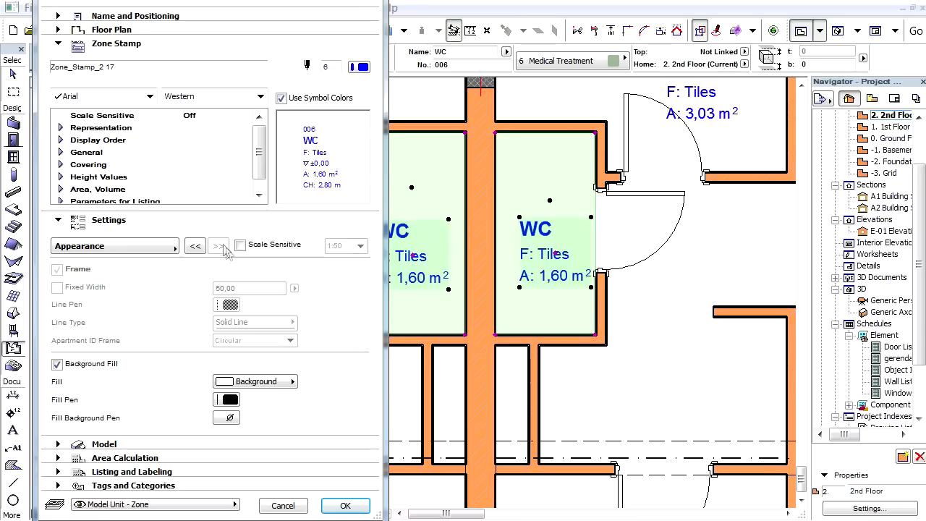